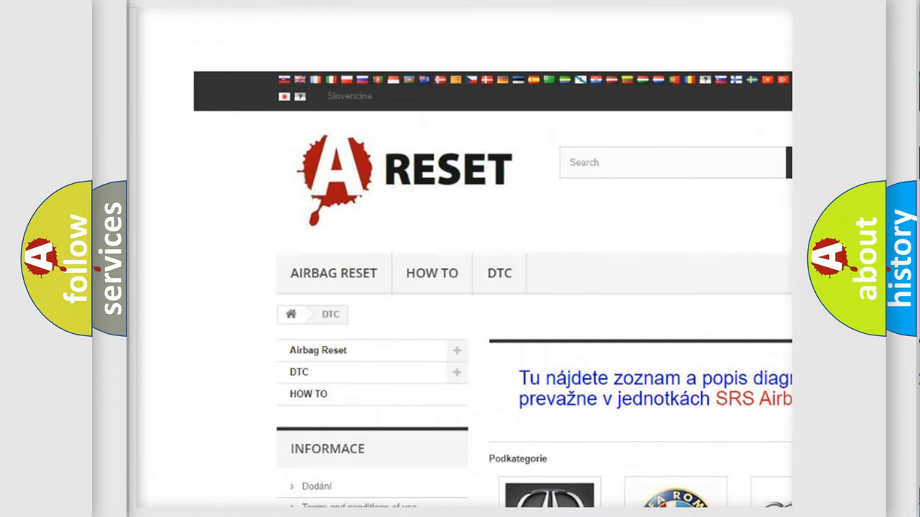
- Choose SATURN from the DTC brand grid and browse its airbag diagnostic trouble code list
{"action": "scroll", "scroll_direction": "down", "scroll_amount": 3}
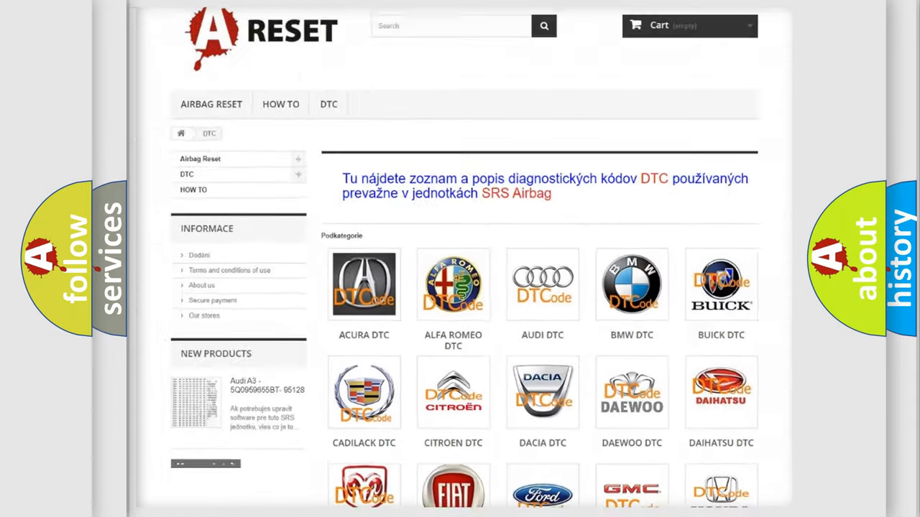
{"action": "scroll", "scroll_direction": "down", "scroll_amount": 3}
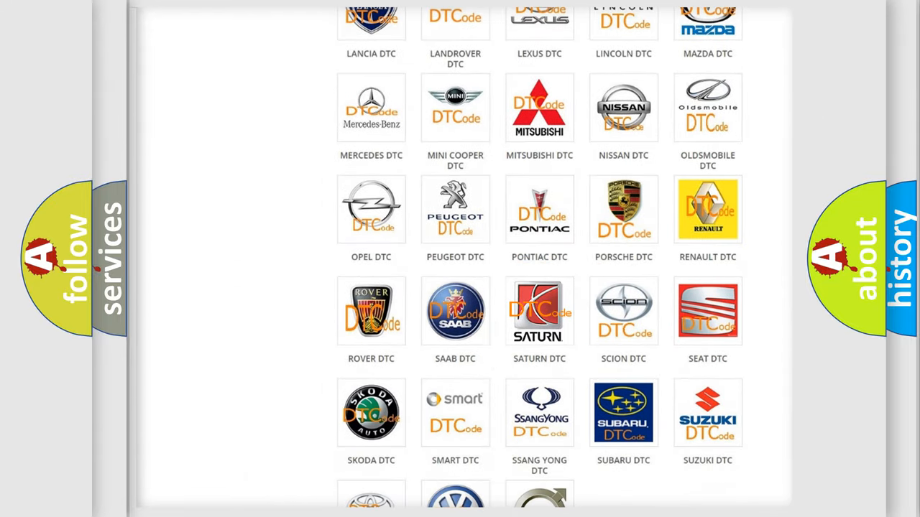
{"action": "left_click", "coordinate": [539, 310]}
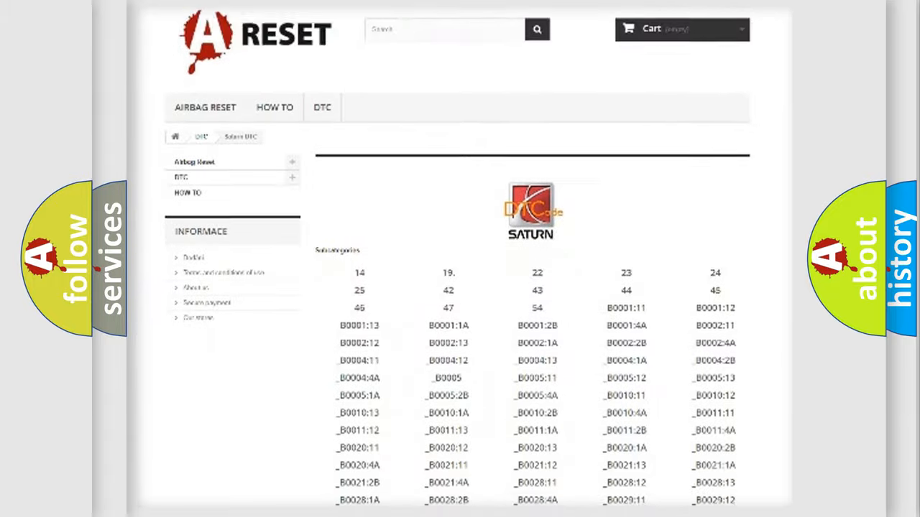
{"action": "scroll", "scroll_direction": "down", "scroll_amount": 3}
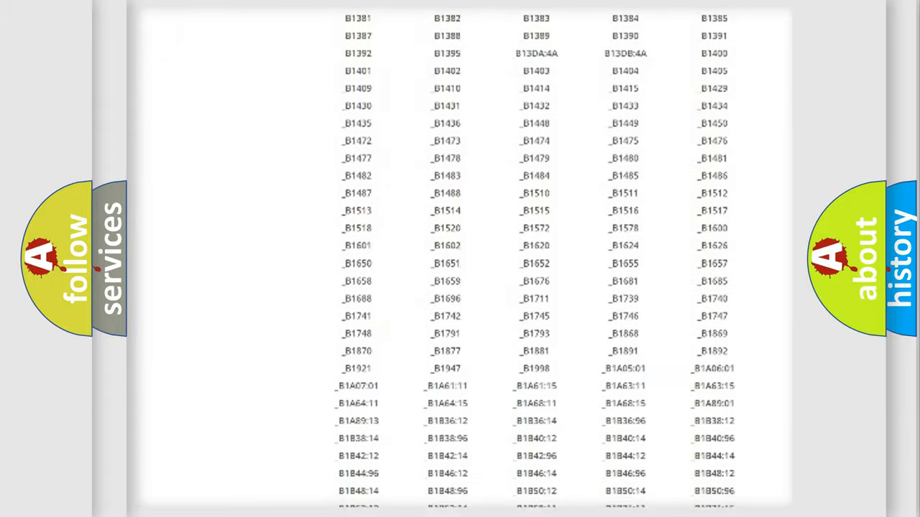
{"action": "scroll", "scroll_direction": "up", "scroll_amount": 3}
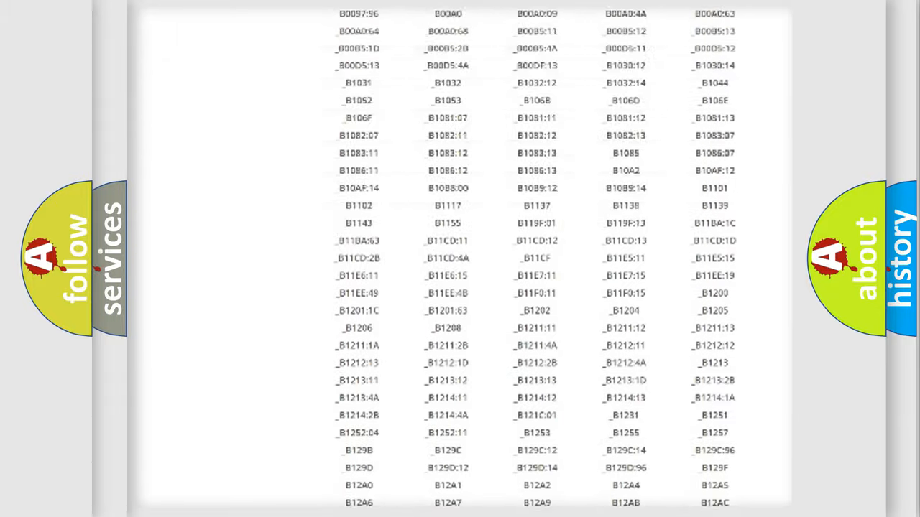